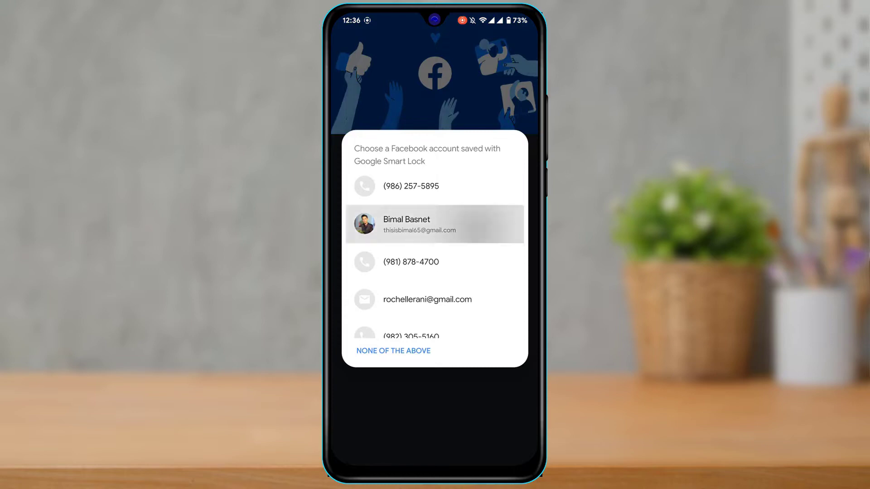
# Sign in with the saved Facebook account and dismiss the Login Code Required notice.
pyautogui.click(434, 224)
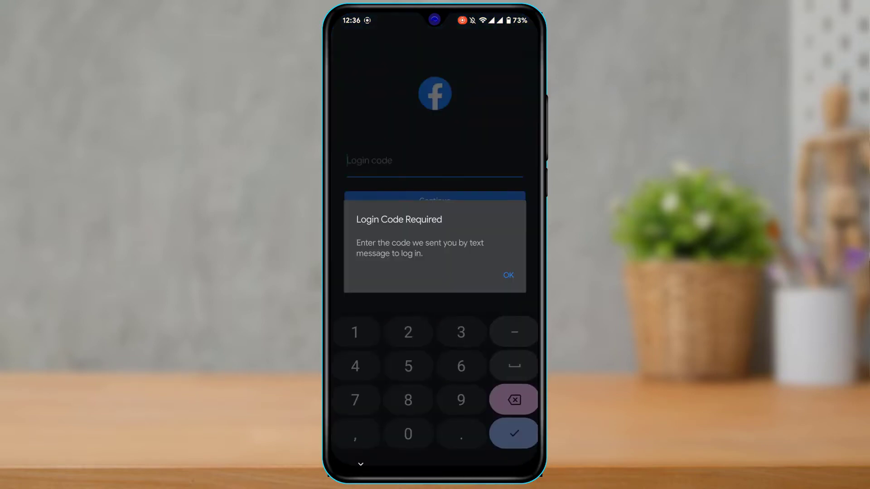
pyautogui.click(507, 275)
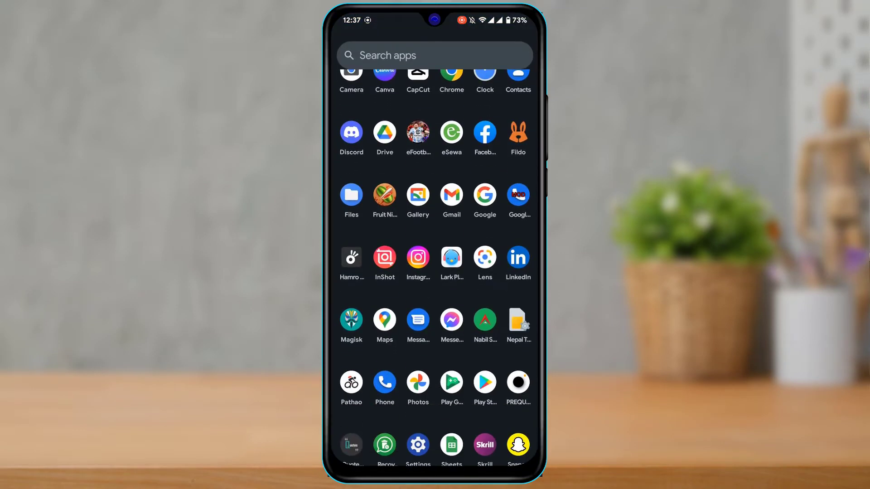
# Launch Messenger from the app drawer and browse the Chats conversation list.
pyautogui.click(451, 318)
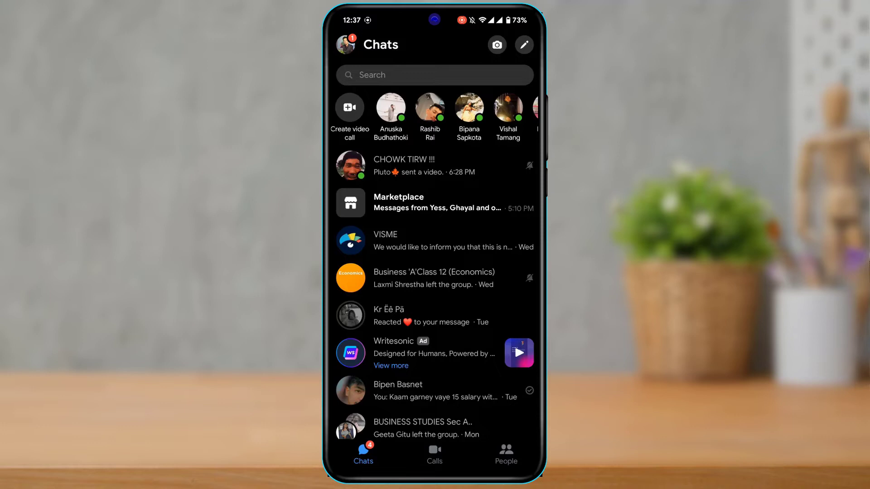
pyautogui.scroll(-3)
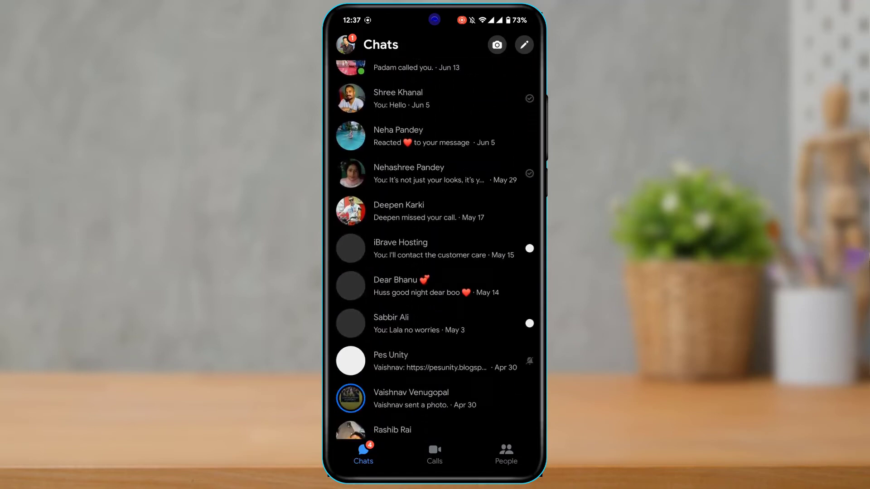
pyautogui.scroll(-3)
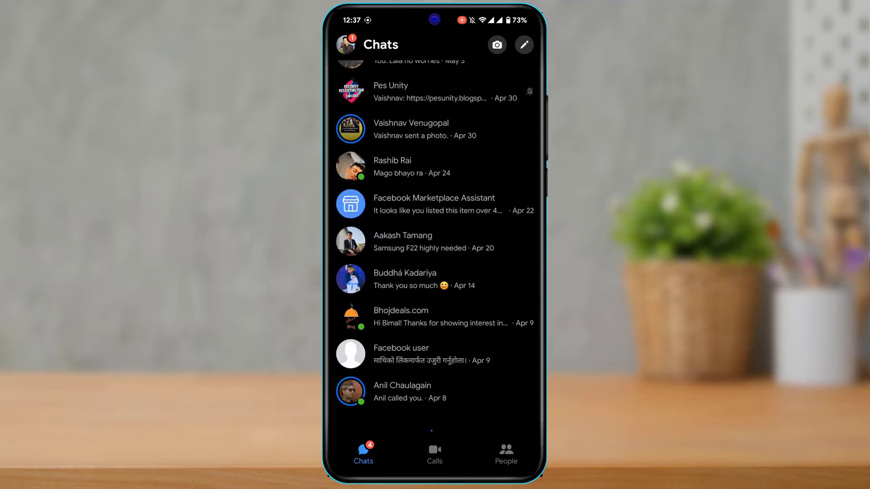
pyautogui.scroll(-3)
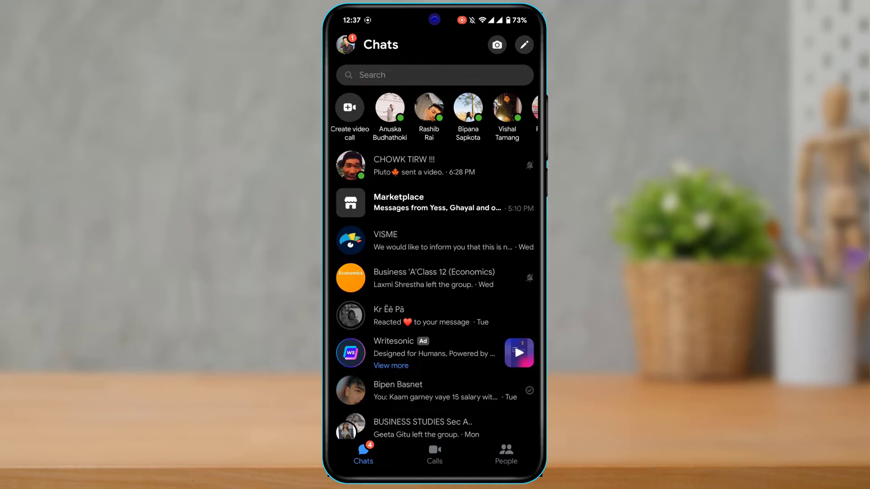
pyautogui.click(344, 44)
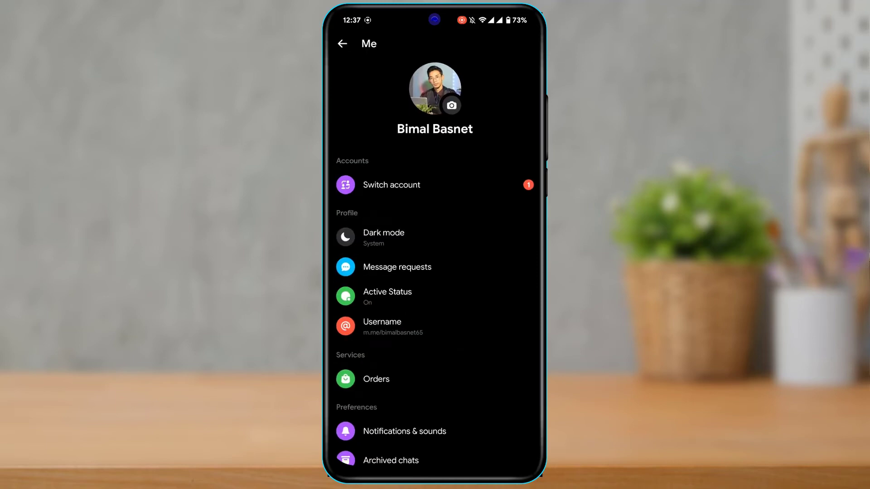
pyautogui.scroll(-3)
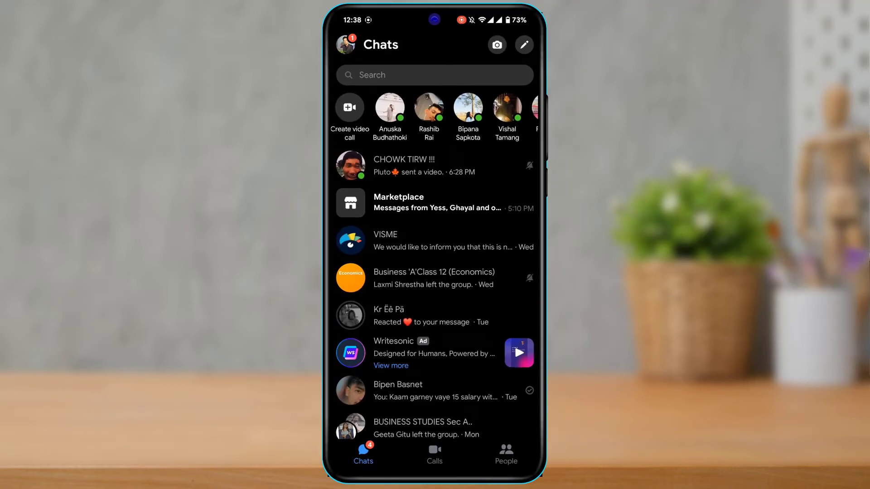
# View the call history in the Calls tab, then open the profile Me page.
pyautogui.click(434, 454)
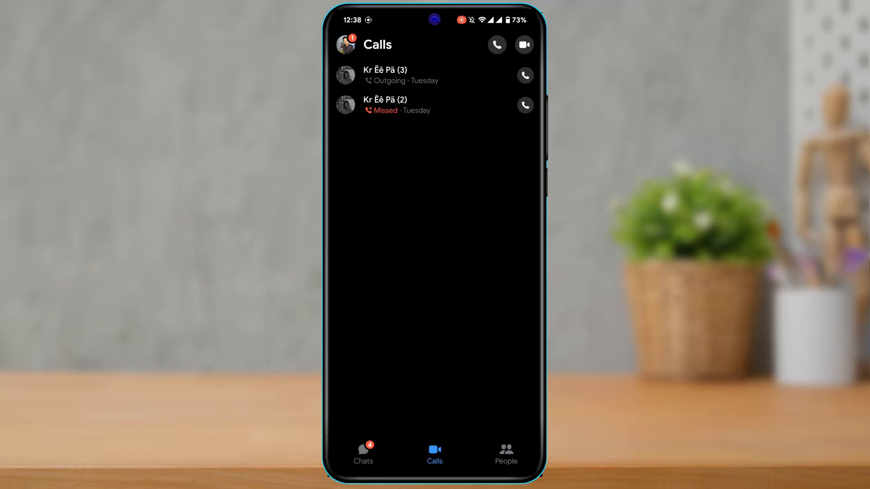
pyautogui.click(345, 44)
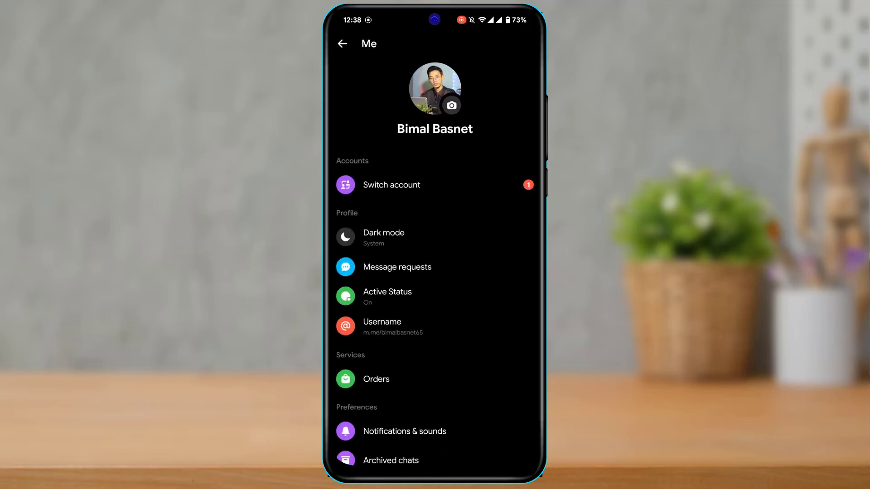
# Browse the Me page and Account settings, return to Chats, then go to the home screen.
pyautogui.scroll(-3)
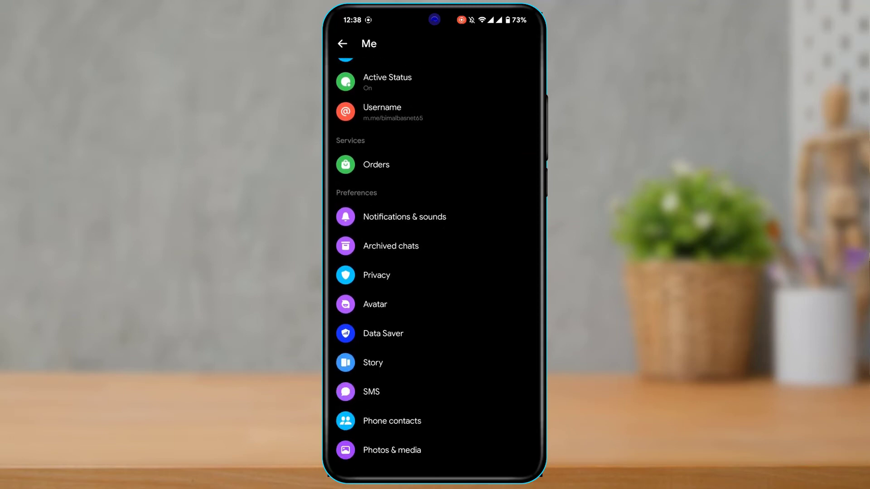
pyautogui.scroll(-3)
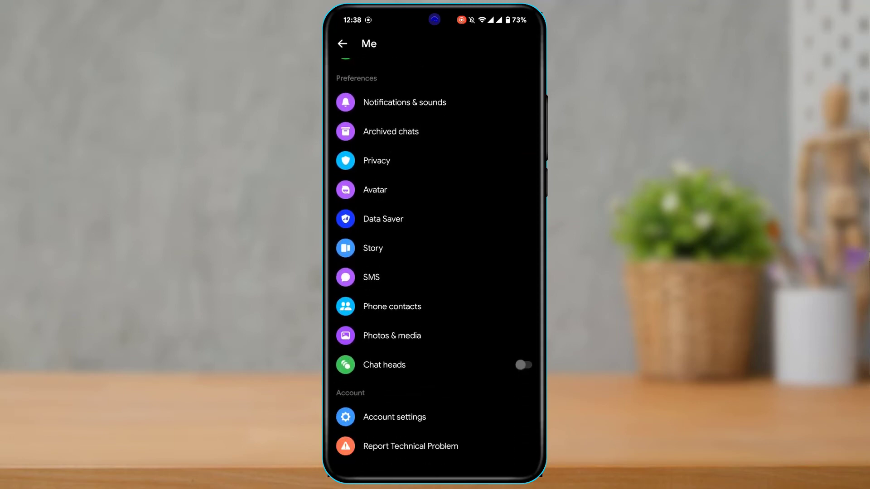
pyautogui.scroll(-3)
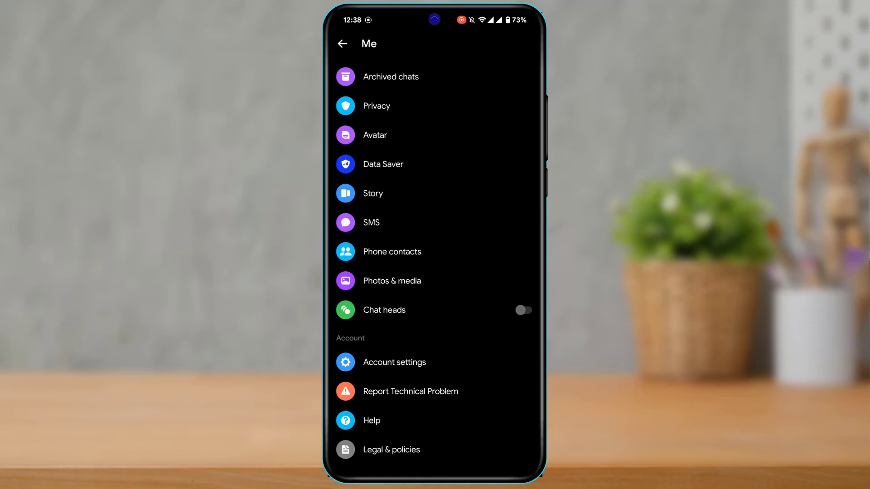
pyautogui.click(394, 363)
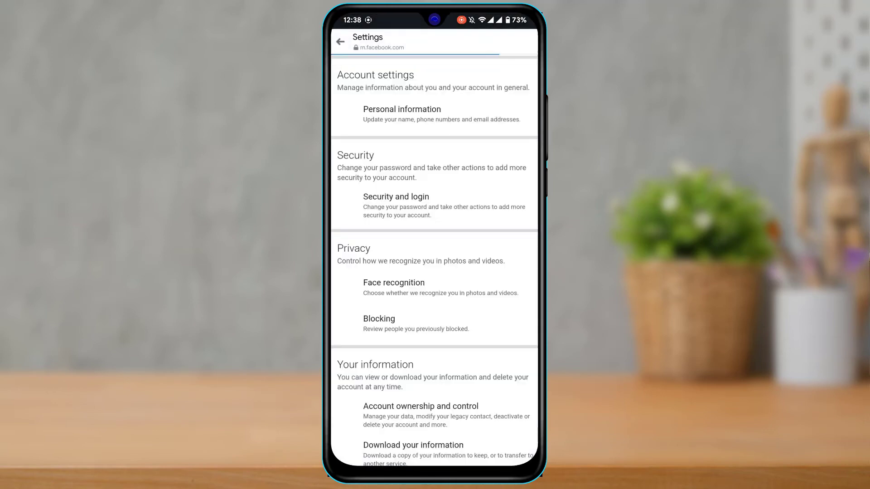
pyautogui.scroll(-3)
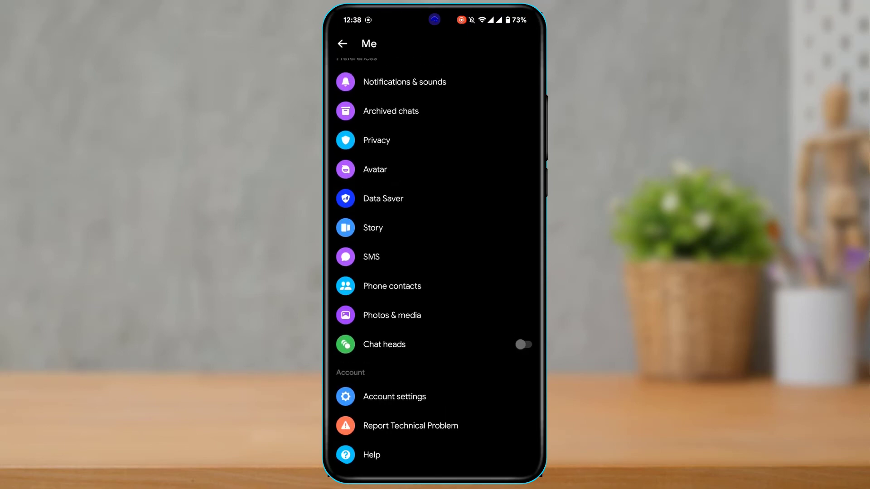
pyautogui.click(341, 44)
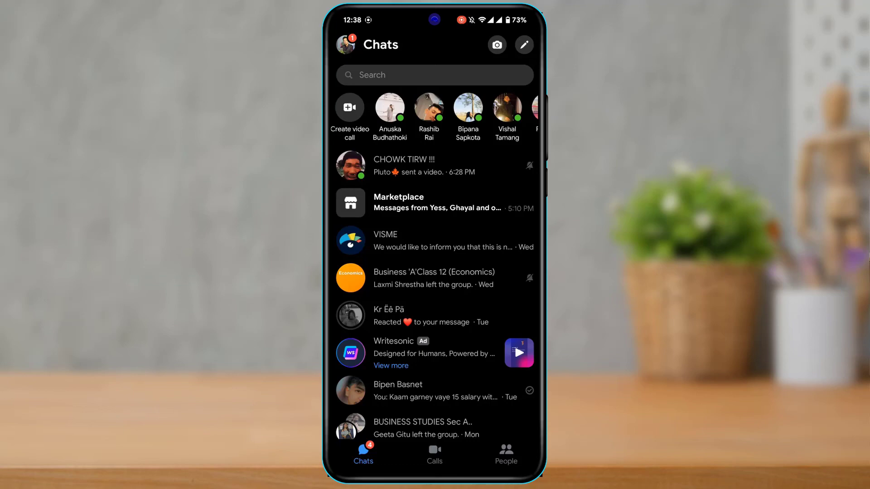
pyautogui.press('HOME')
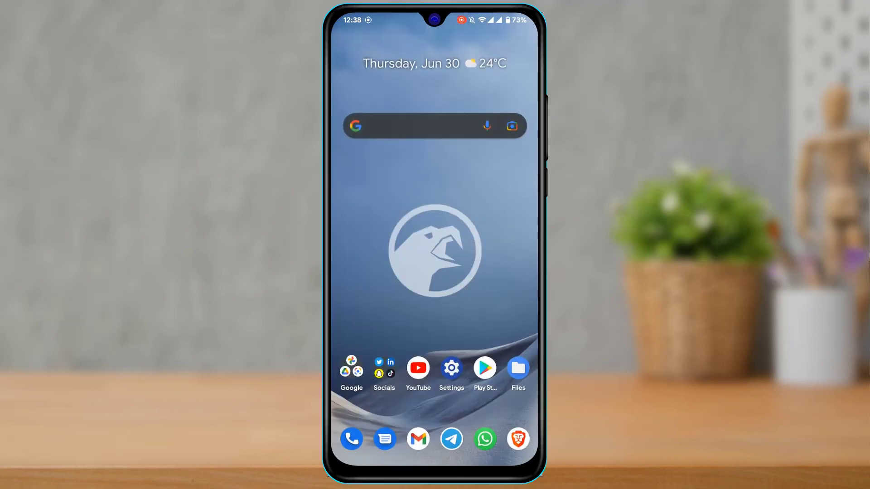